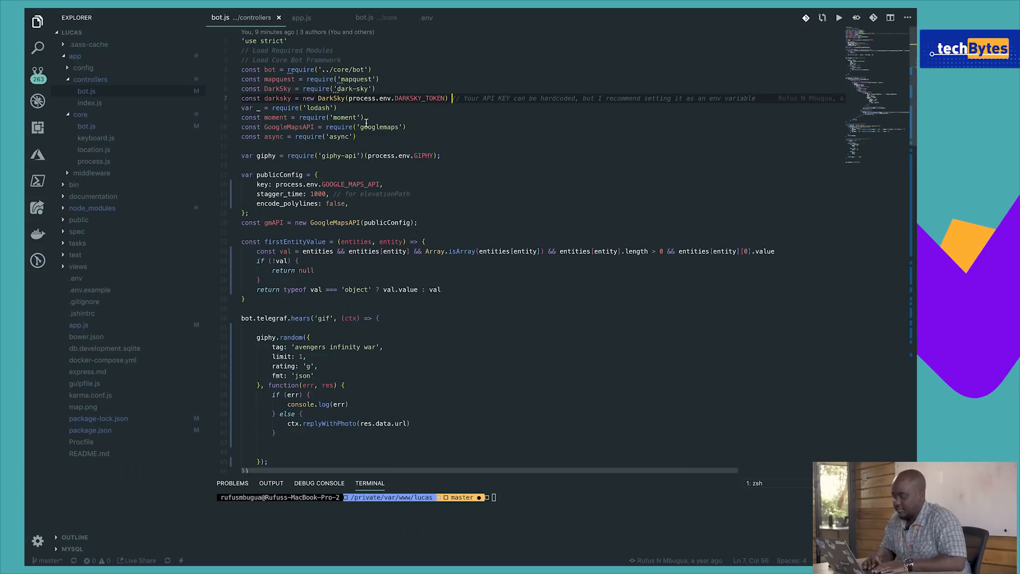
{"action": "mouse_move", "coordinate": [296, 32]}
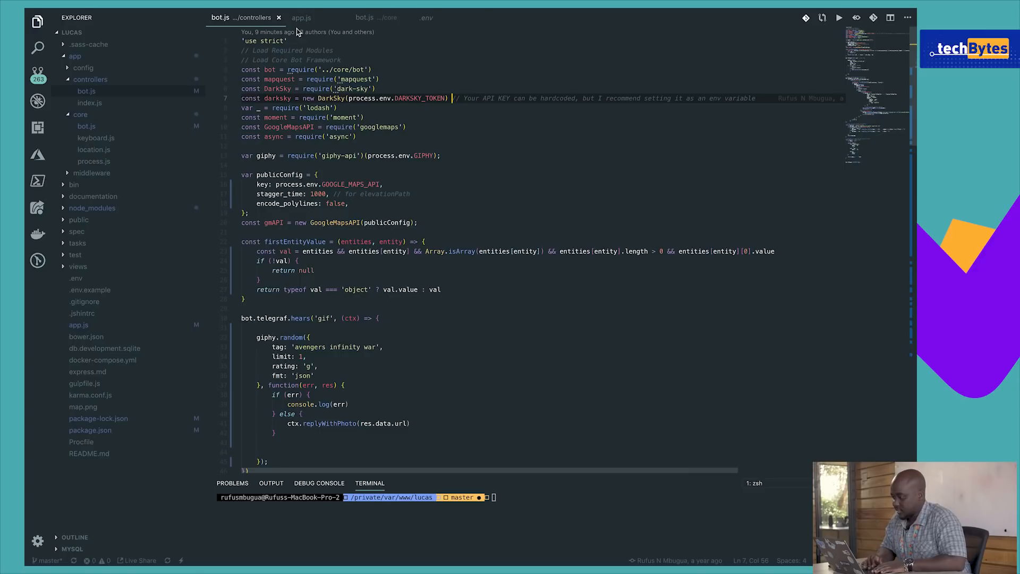
Glance at app.js, then switch to the core bot.js with its Telegraf and TelegrafWit clients
{"action": "left_click", "coordinate": [301, 18]}
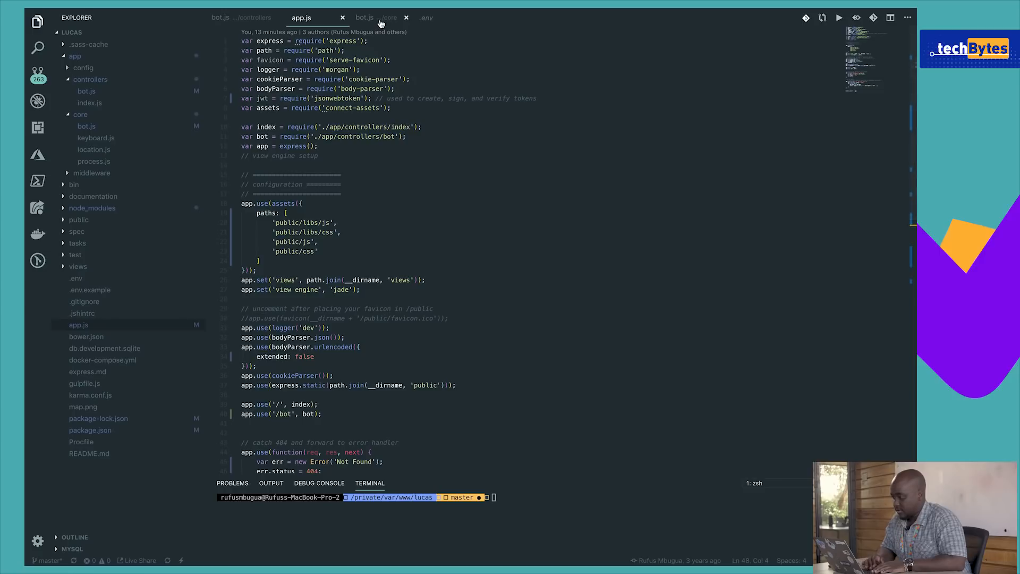
{"action": "left_click", "coordinate": [365, 18]}
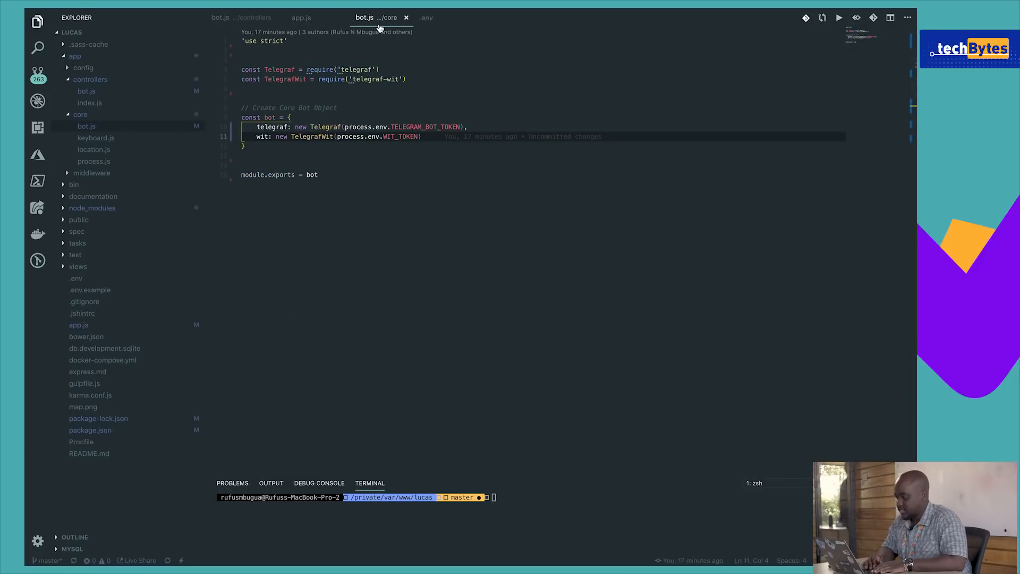
{"action": "mouse_move", "coordinate": [424, 72]}
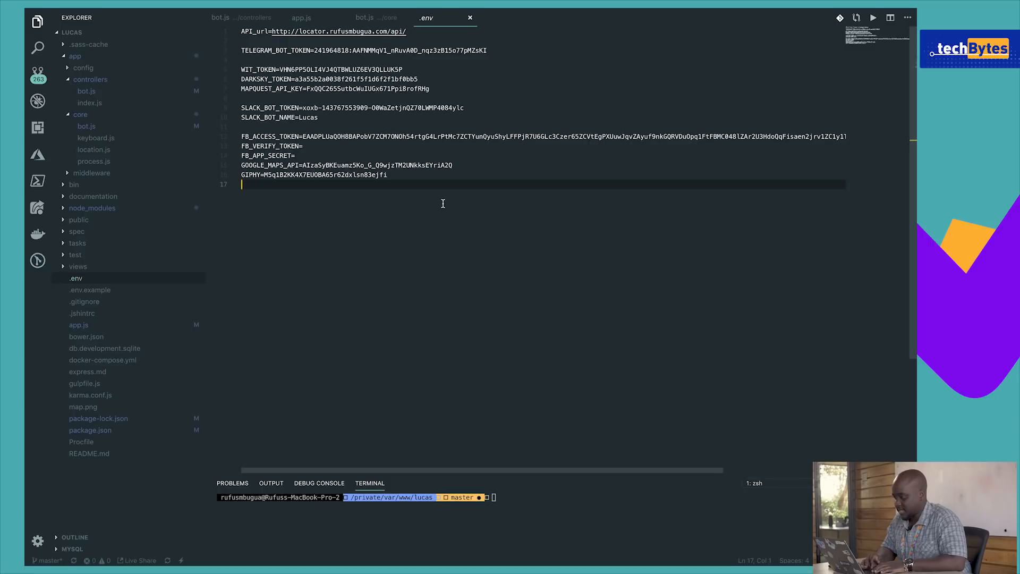
{"action": "mouse_move", "coordinate": [520, 52]}
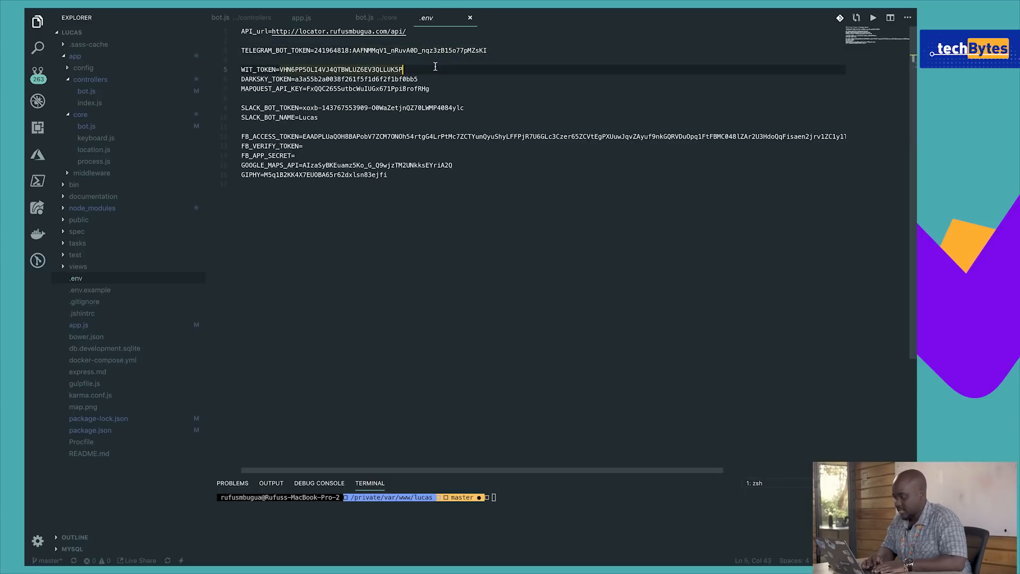
Point out the MAPQUEST_API_KEY and GOOGLE_MAPS_API entries in the .env file
{"action": "left_click", "coordinate": [431, 89]}
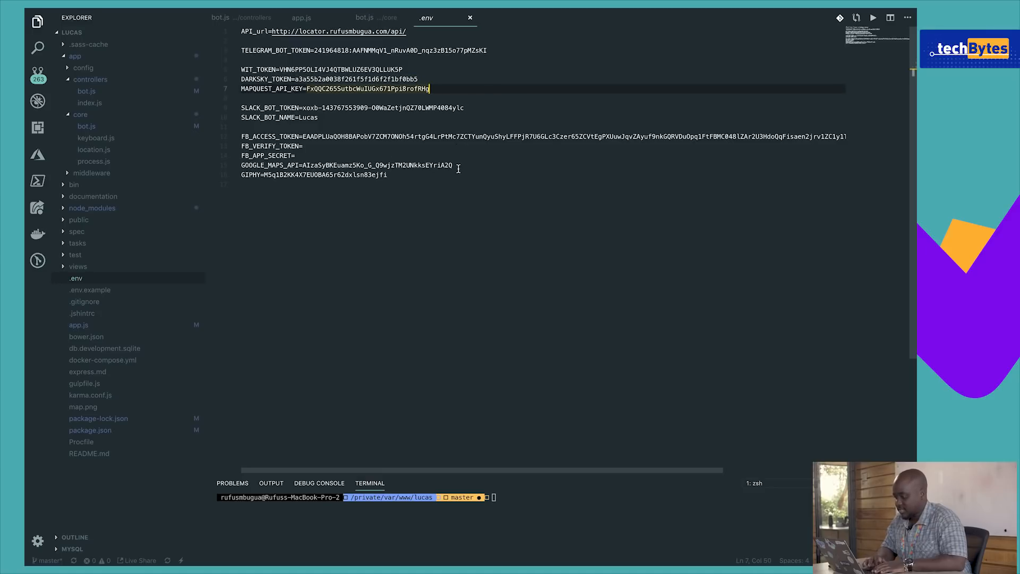
{"action": "left_click", "coordinate": [453, 165]}
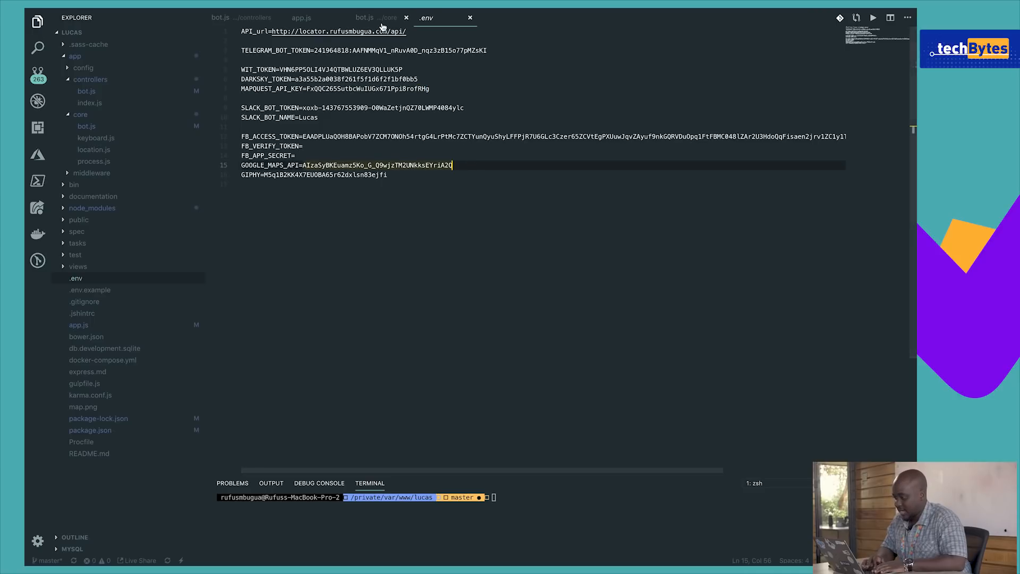
Return to core bot.js and highlight the Telegram token and Wit token lines
{"action": "left_click", "coordinate": [364, 18]}
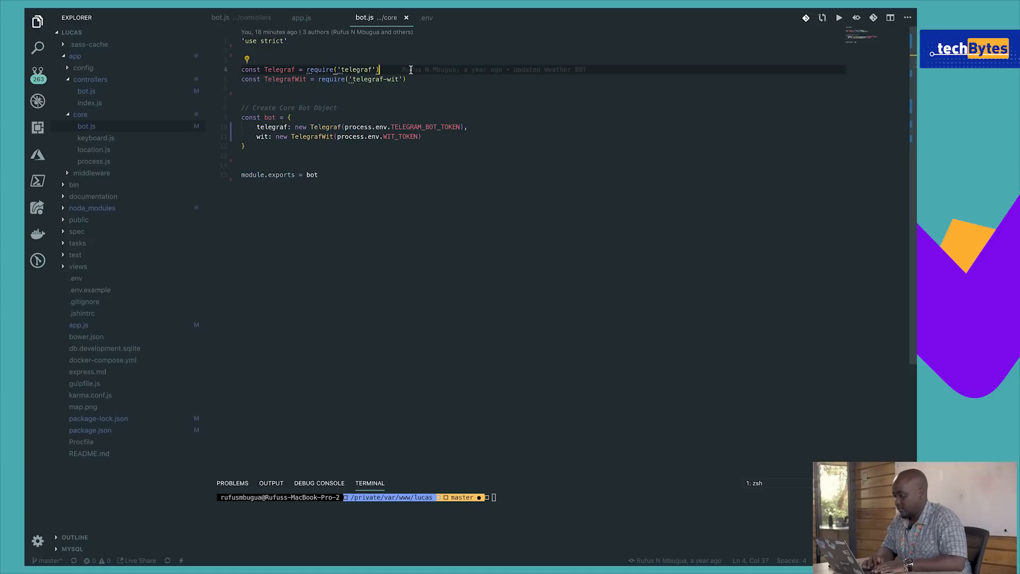
{"action": "left_click", "coordinate": [407, 79]}
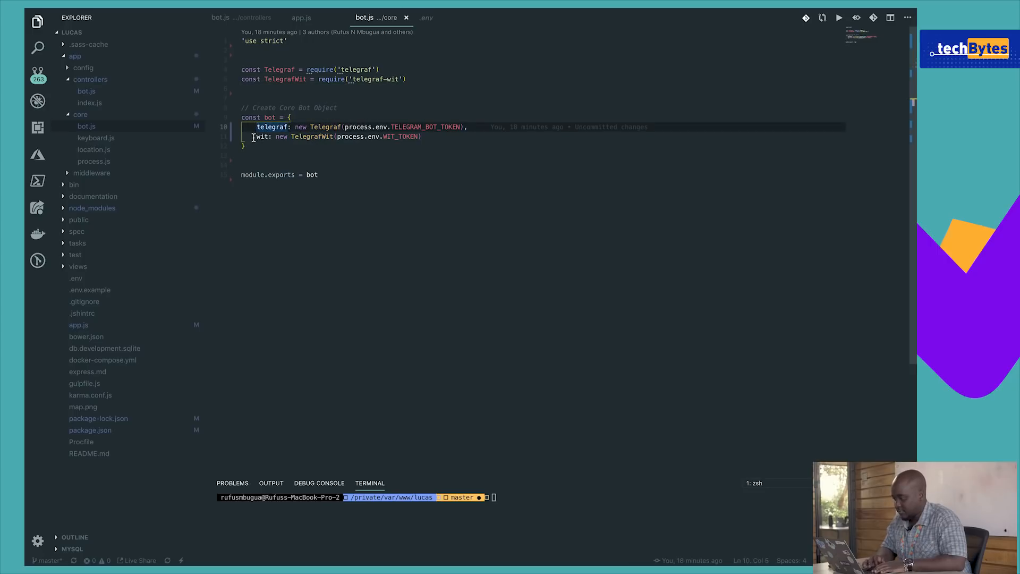
{"action": "left_click", "coordinate": [257, 137]}
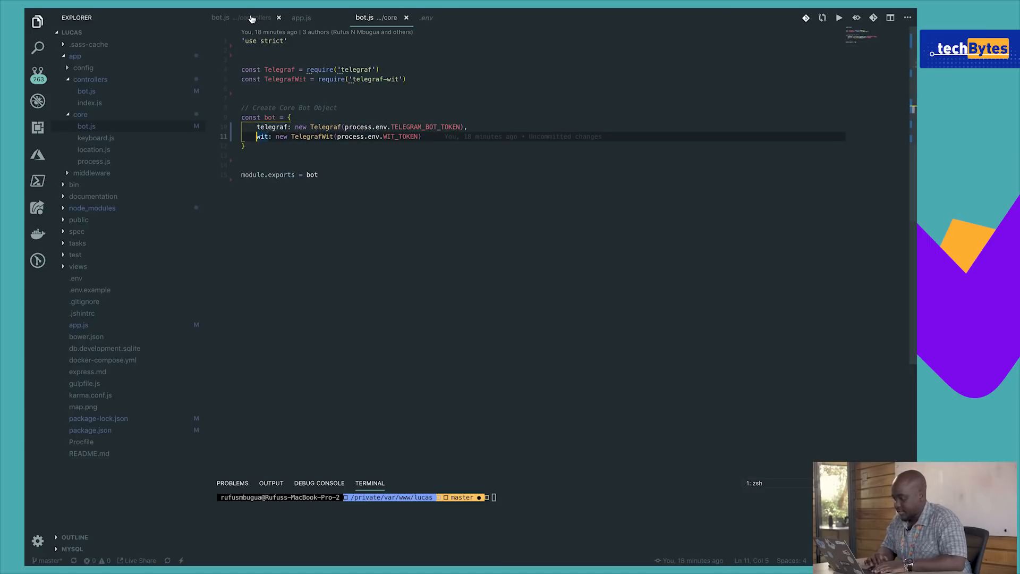
In controllers bot.js, highlight the bot, lodash and async requires and scroll to the handlers
{"action": "left_click", "coordinate": [244, 17]}
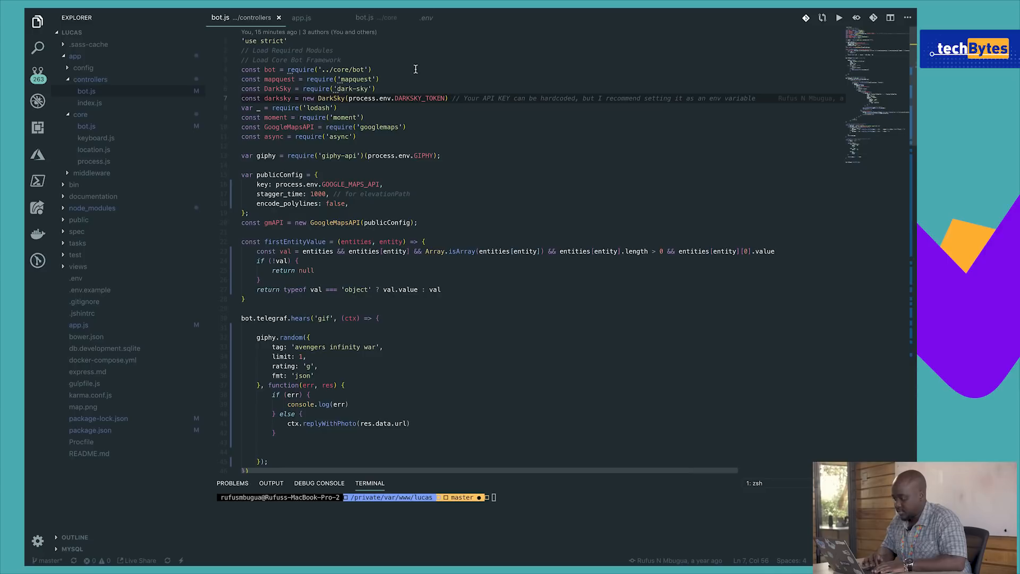
{"action": "left_click", "coordinate": [373, 69]}
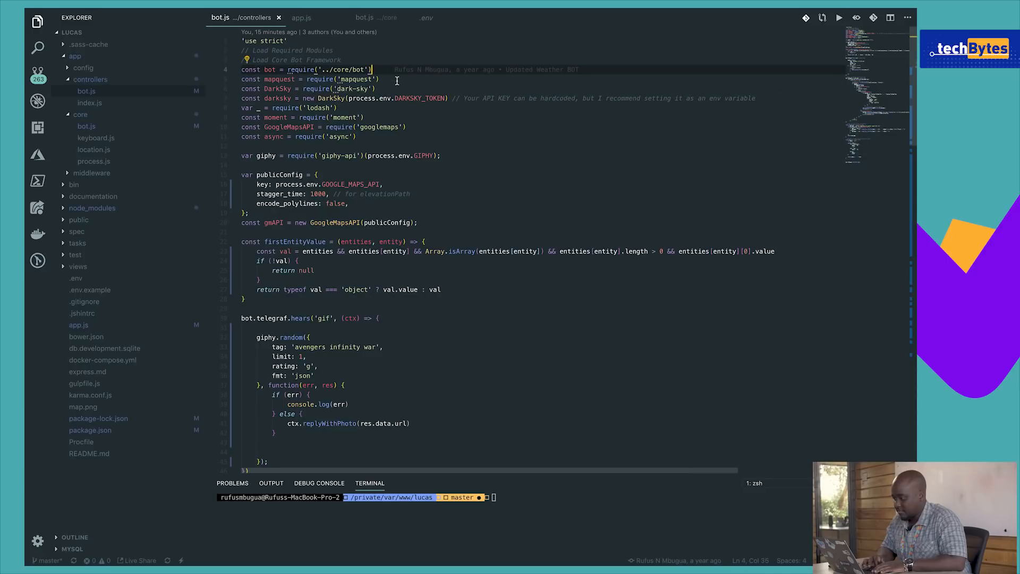
{"action": "left_click", "coordinate": [376, 89]}
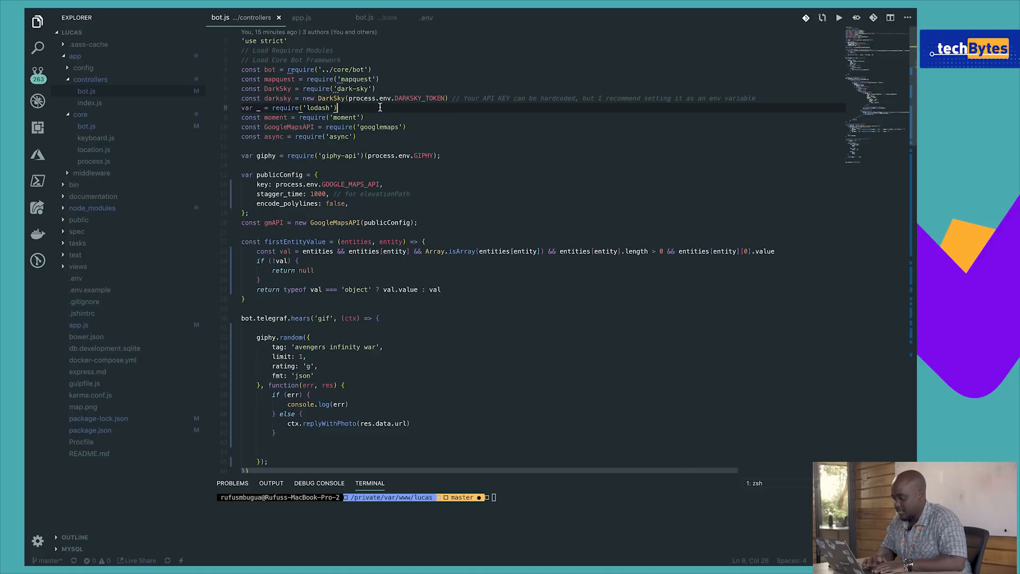
{"action": "left_click", "coordinate": [380, 137]}
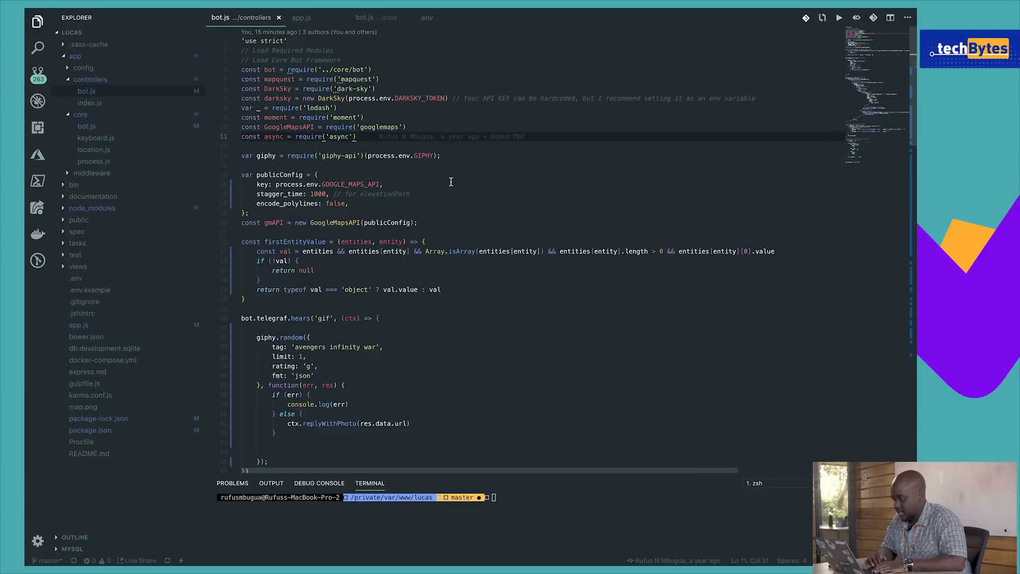
{"action": "scroll", "scroll_direction": "down", "scroll_amount": 3}
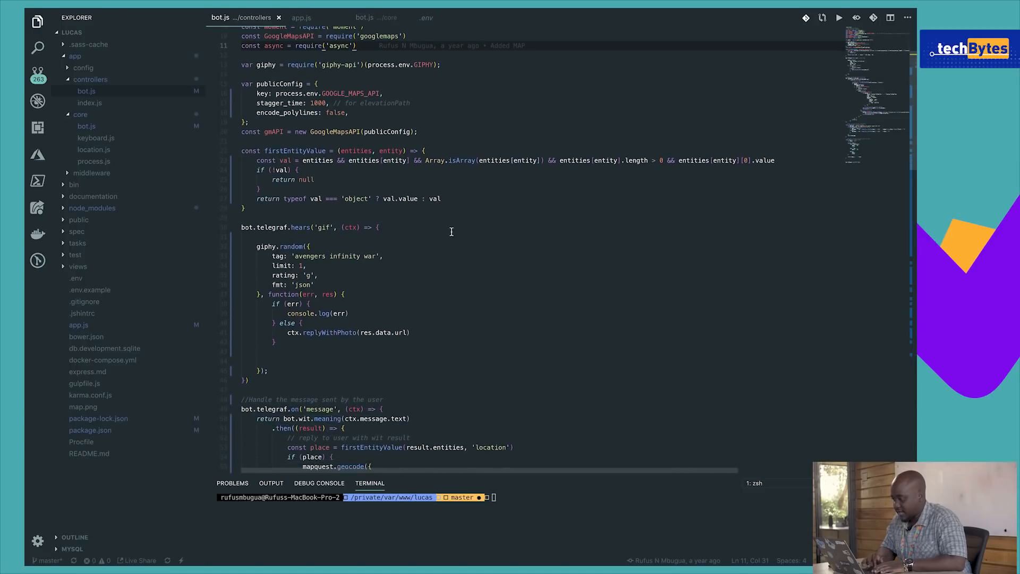
{"action": "scroll", "scroll_direction": "down", "scroll_amount": 3}
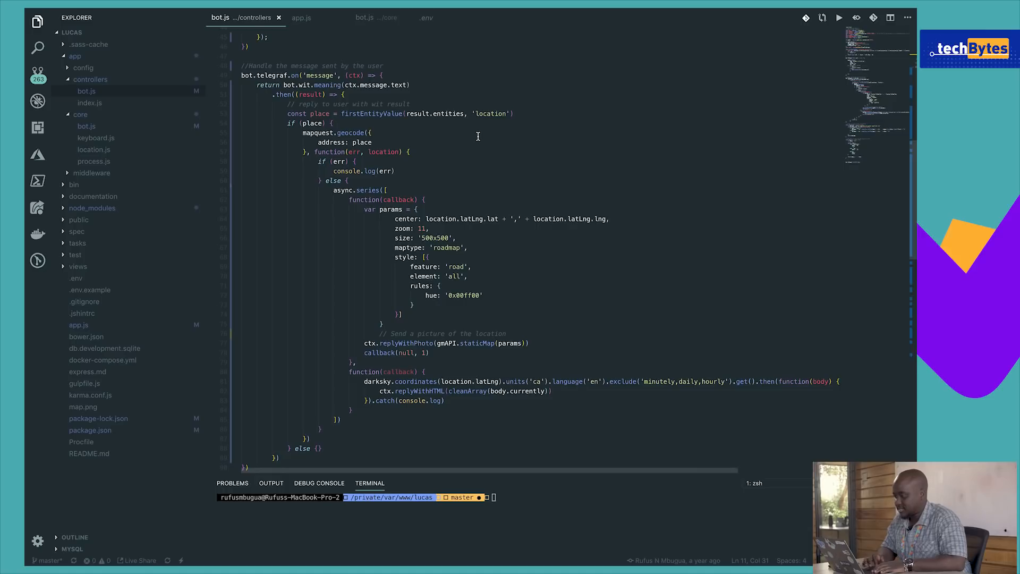
{"action": "mouse_move", "coordinate": [403, 72]}
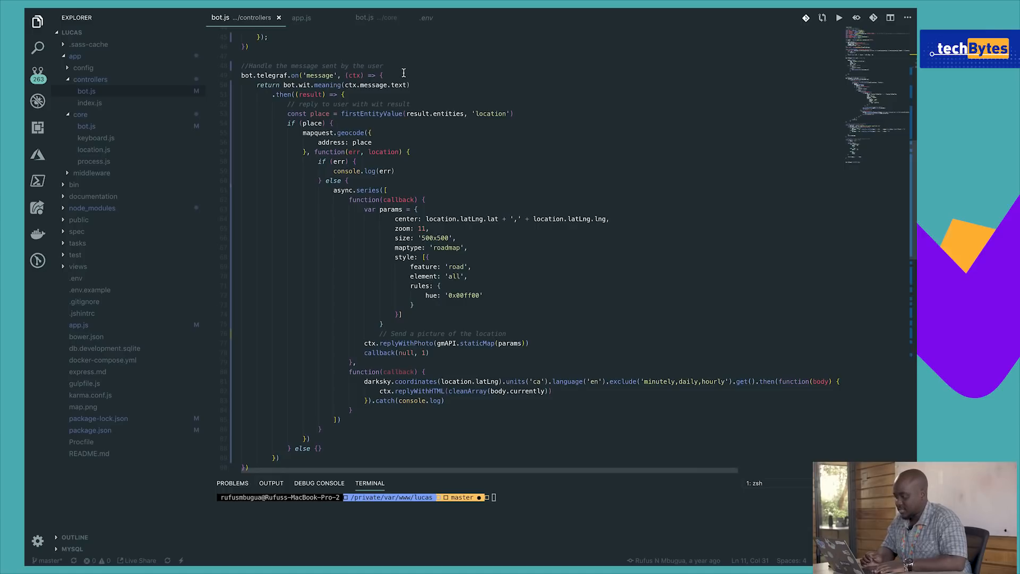
{"action": "left_click", "coordinate": [381, 74]}
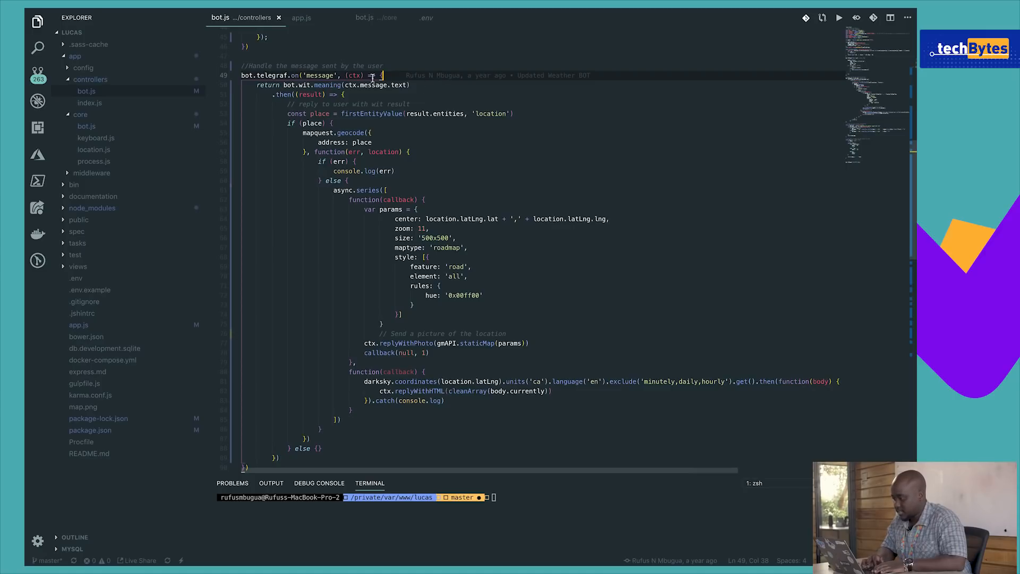
{"action": "left_click", "coordinate": [423, 91]}
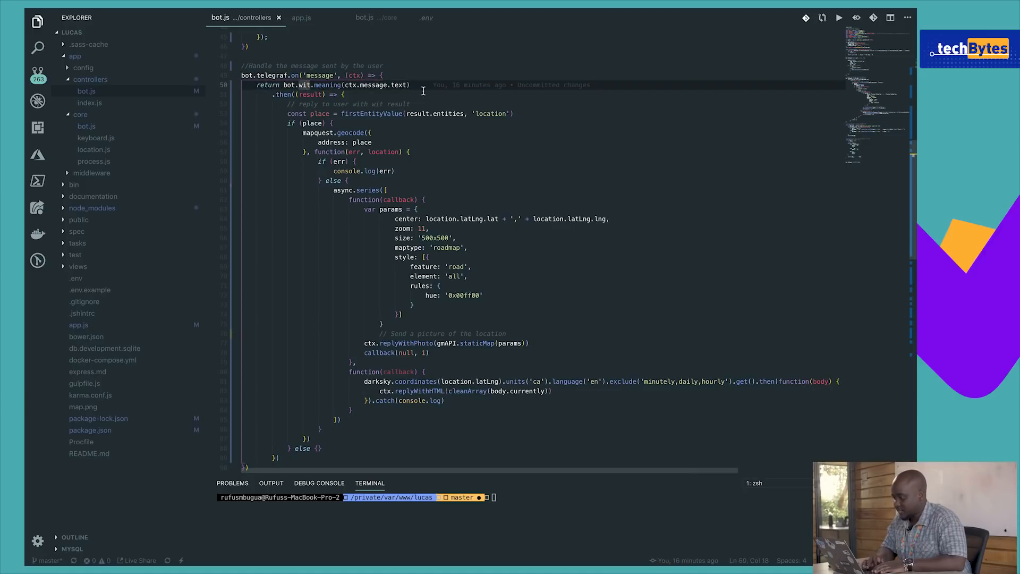
{"action": "mouse_move", "coordinate": [489, 59]}
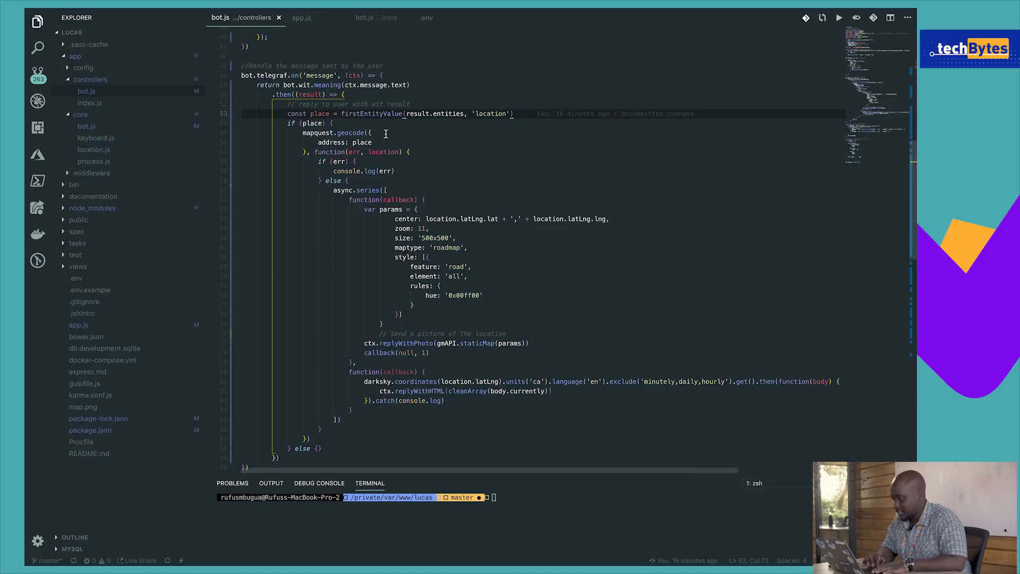
{"action": "mouse_move", "coordinate": [505, 208]}
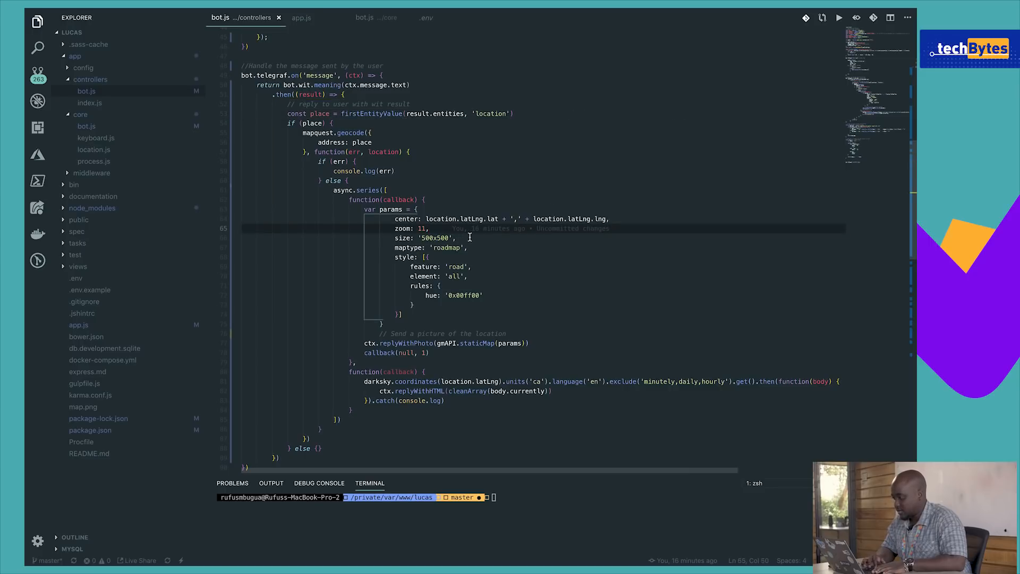
{"action": "left_click", "coordinate": [518, 267]}
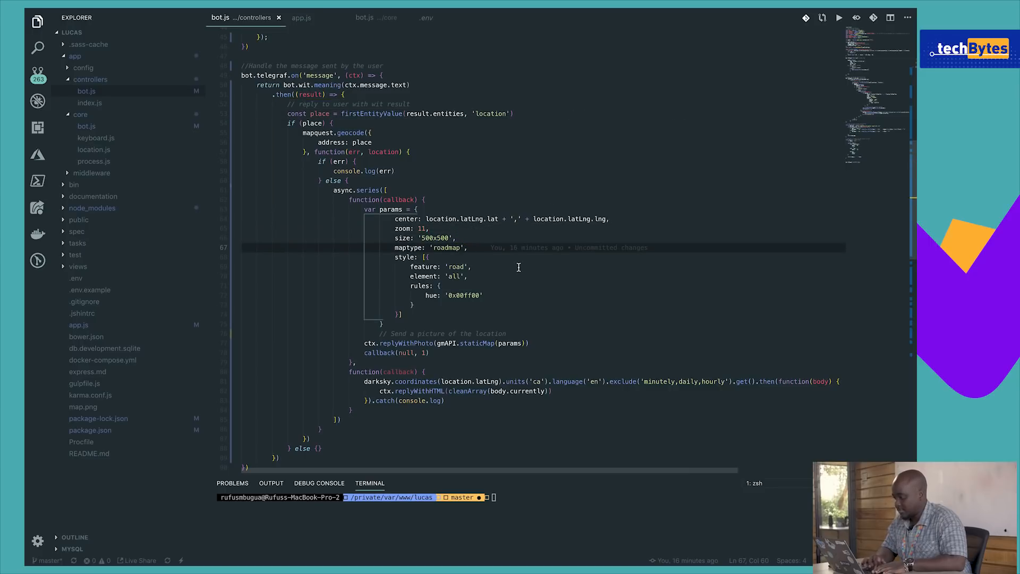
{"action": "left_click", "coordinate": [530, 342]}
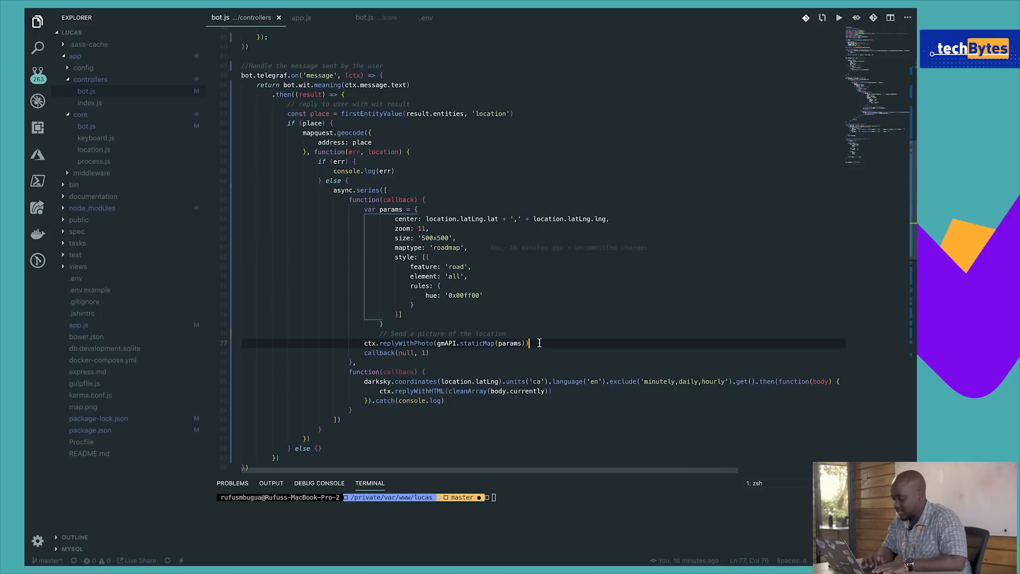
{"action": "scroll", "scroll_direction": "down", "scroll_amount": 3}
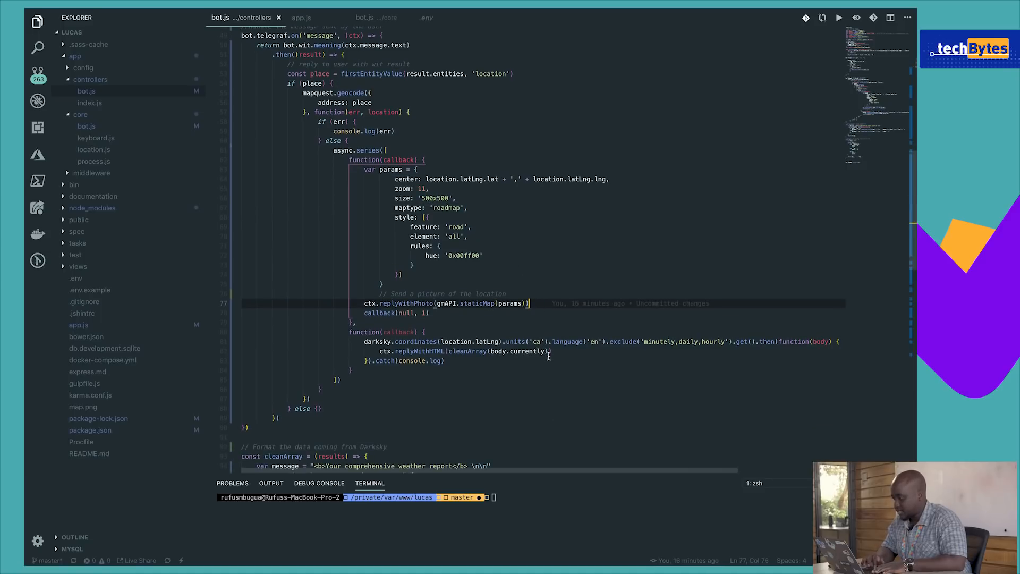
{"action": "scroll", "scroll_direction": "down", "scroll_amount": 3}
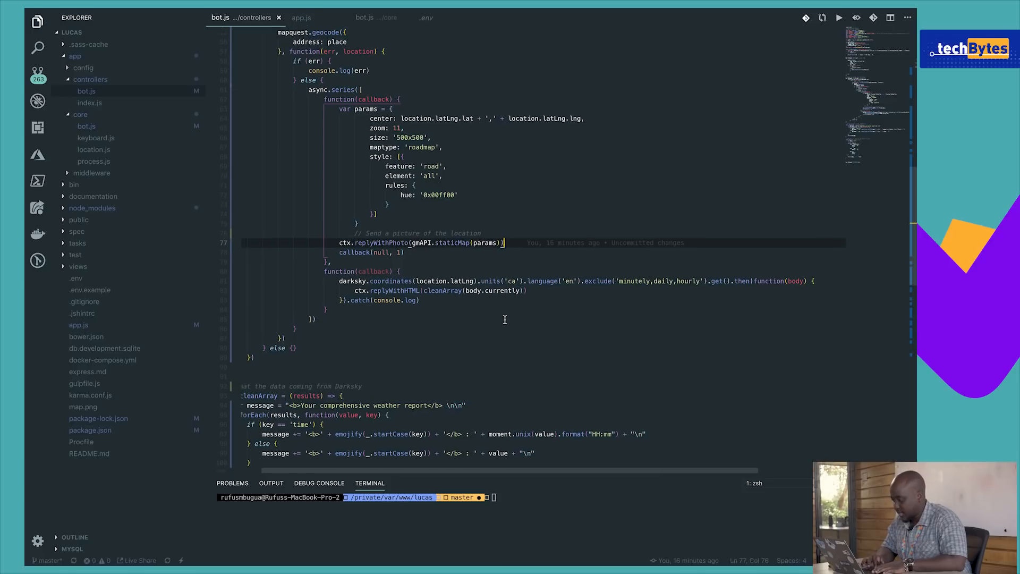
{"action": "scroll", "scroll_direction": "down", "scroll_amount": 3}
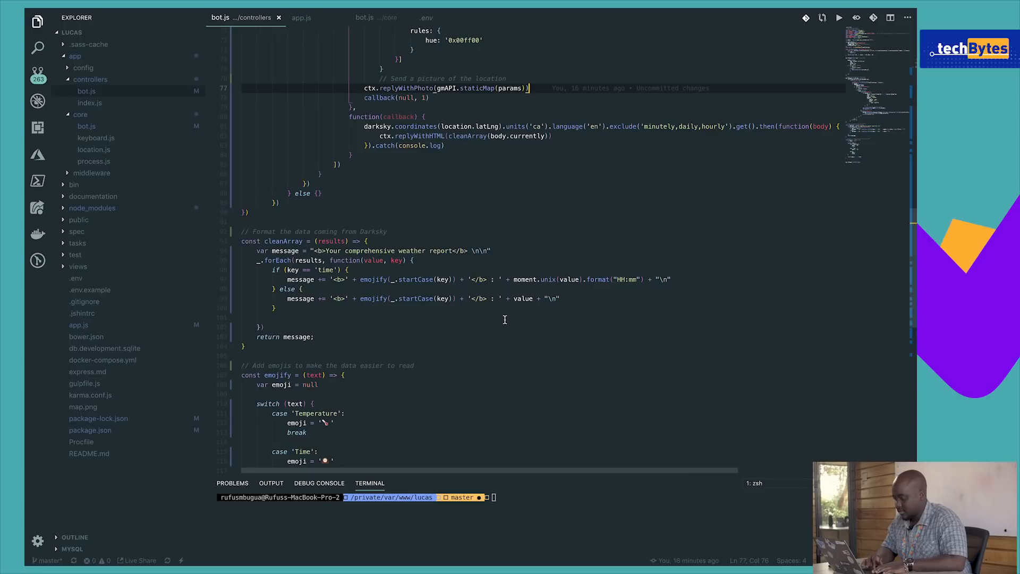
{"action": "mouse_move", "coordinate": [472, 315]}
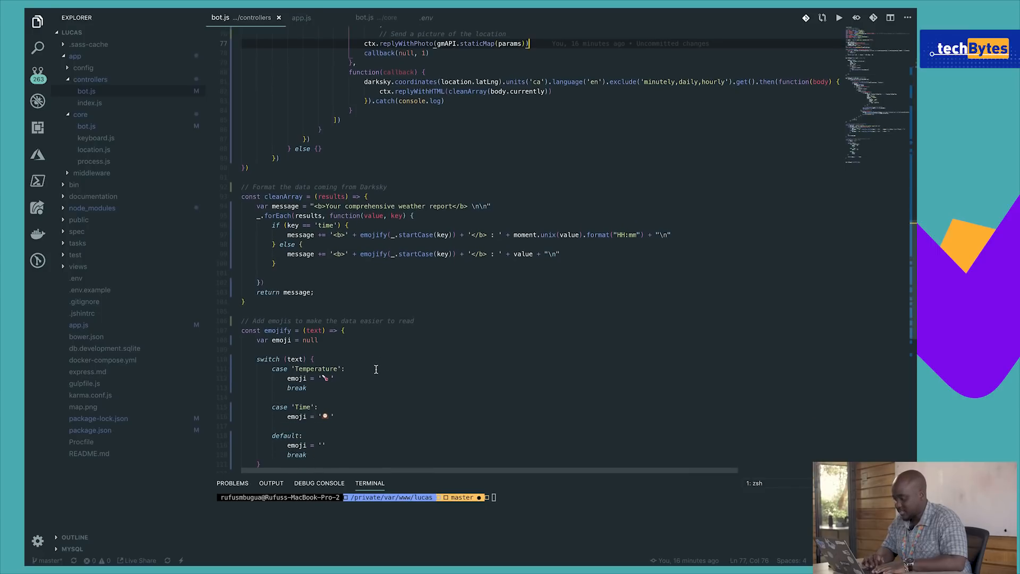
{"action": "mouse_move", "coordinate": [360, 409]}
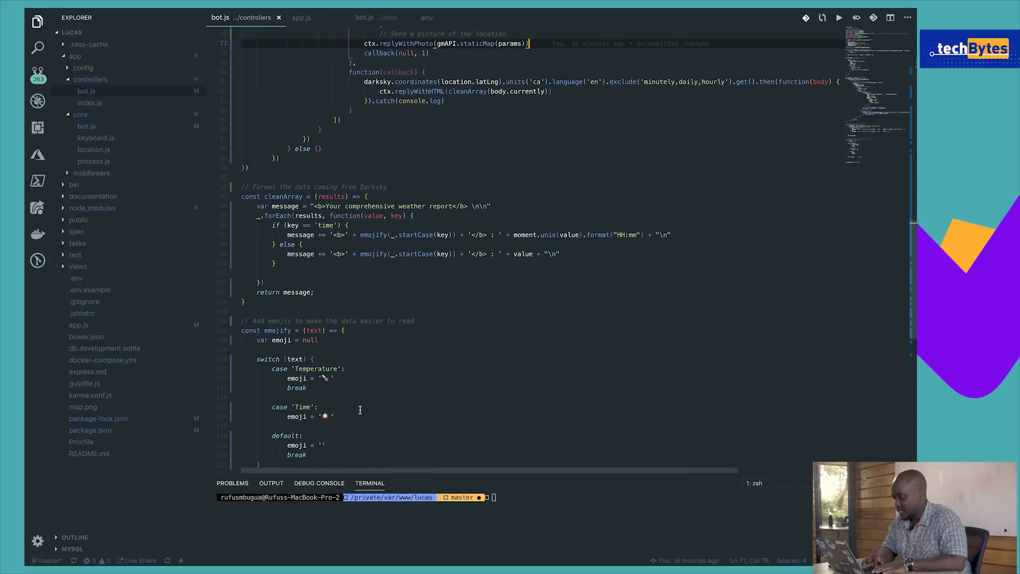
{"action": "scroll", "scroll_direction": "down", "scroll_amount": 3}
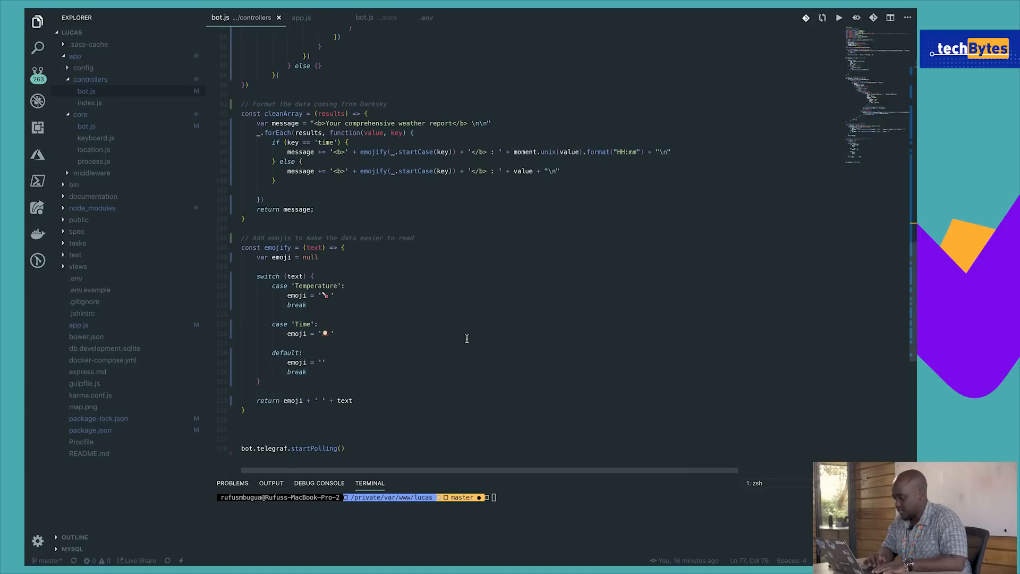
{"action": "scroll", "scroll_direction": "up", "scroll_amount": 3}
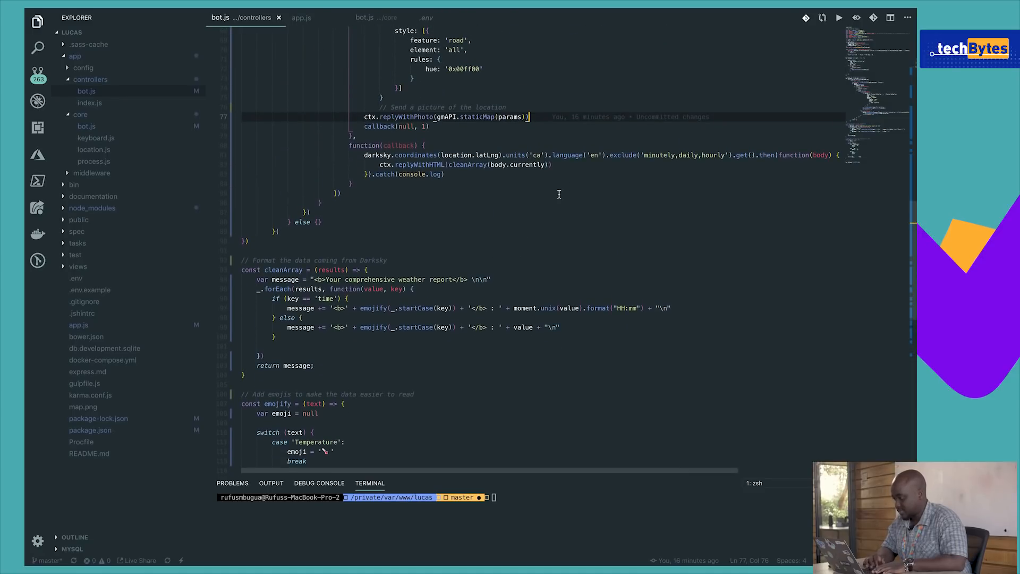
{"action": "left_click", "coordinate": [551, 164]}
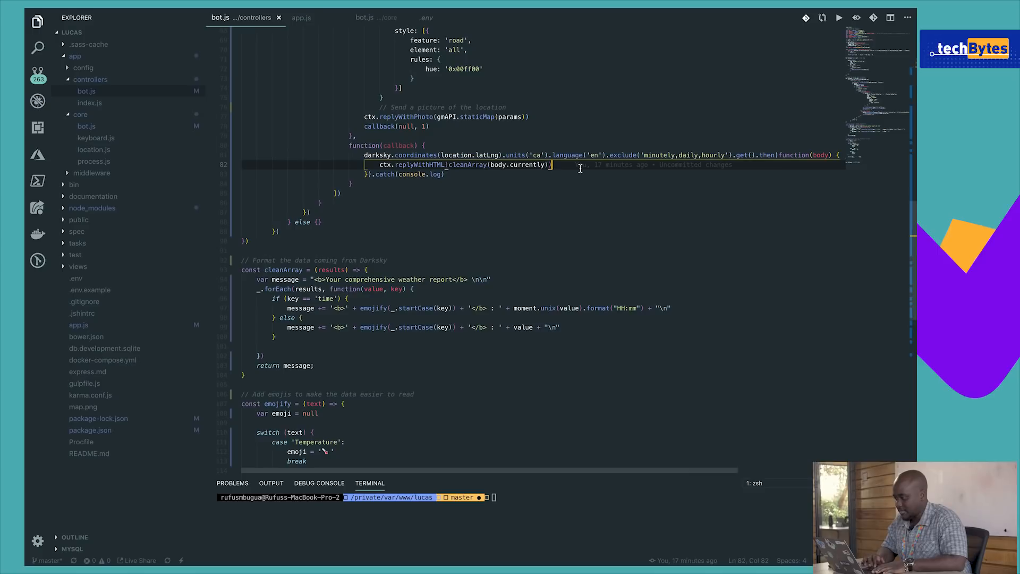
{"action": "scroll", "scroll_direction": "down", "scroll_amount": 3}
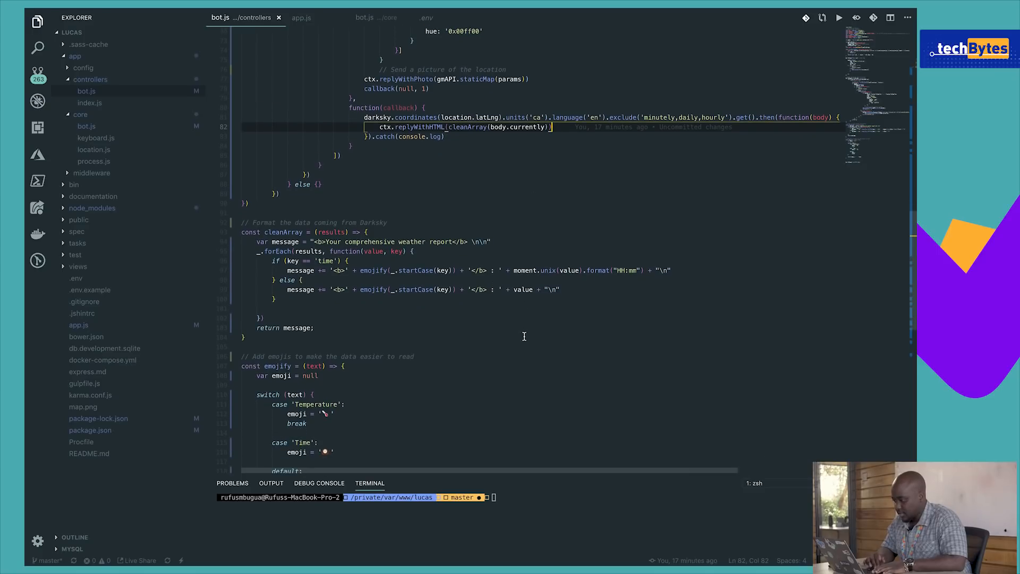
{"action": "left_click", "coordinate": [301, 18]}
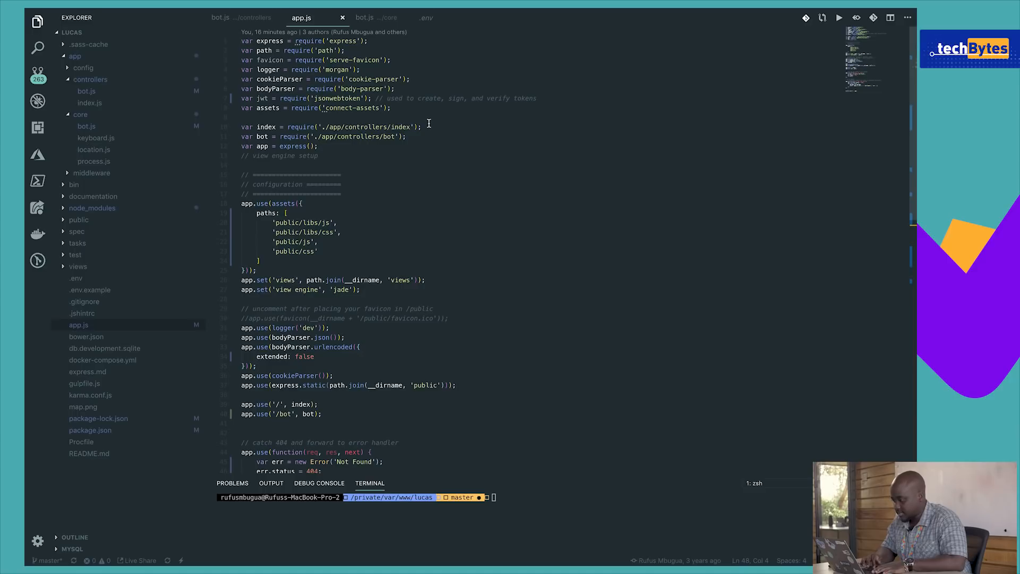
{"action": "mouse_move", "coordinate": [386, 165]}
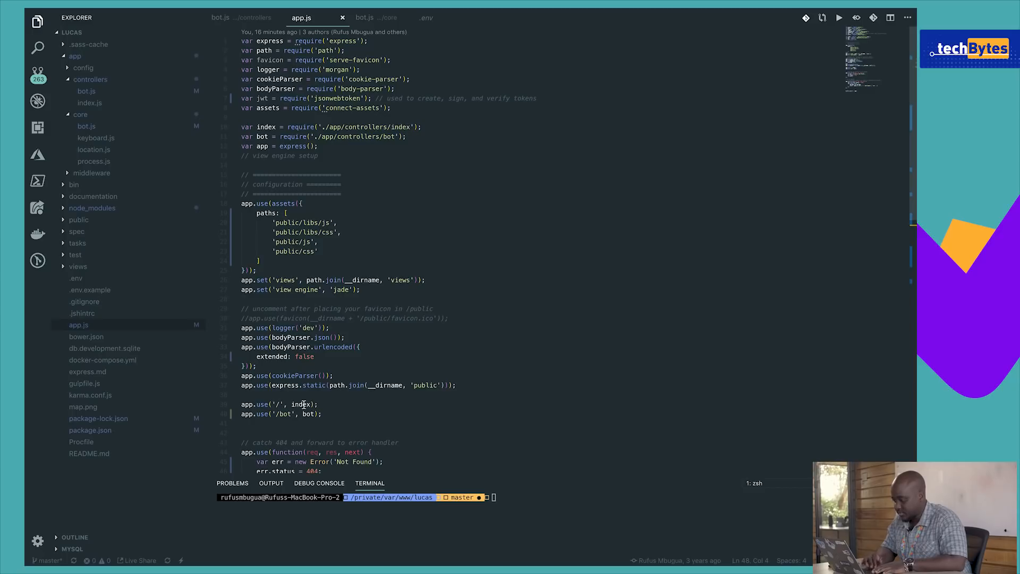
Highlight the app.use('/bot', bot) route line in app.js
{"action": "left_click", "coordinate": [323, 414]}
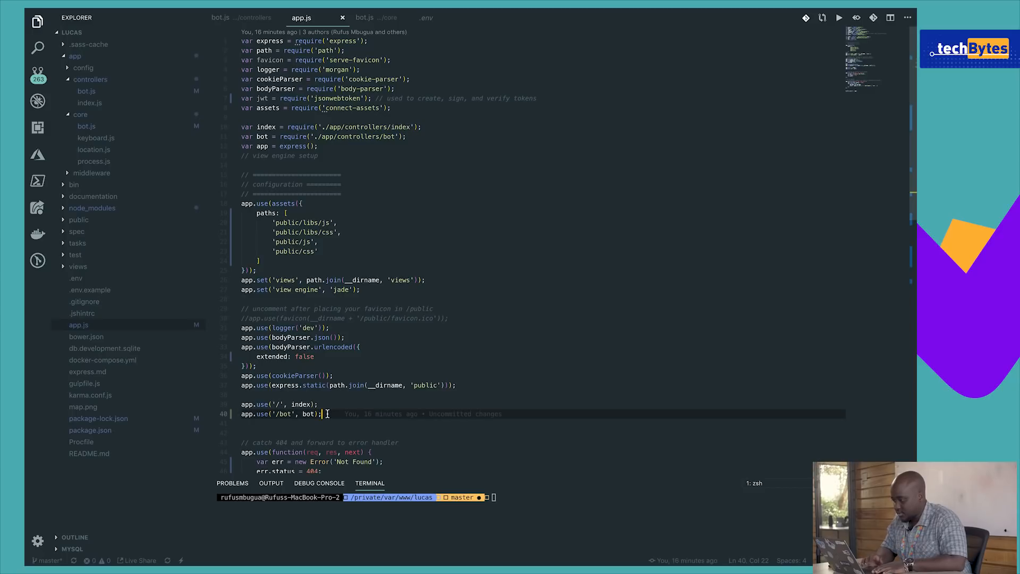